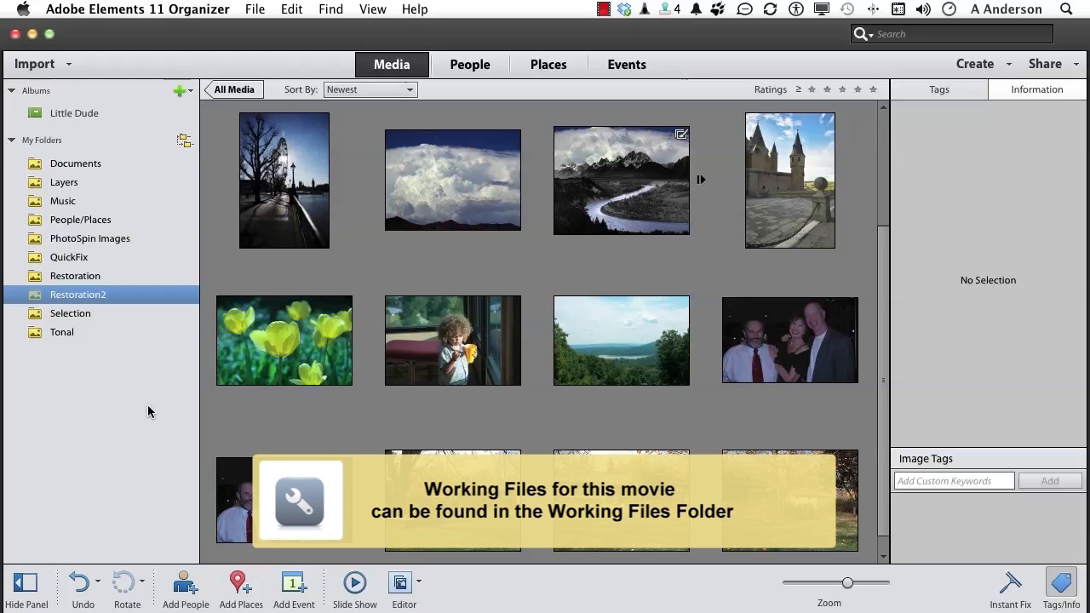
Step: Open the riverside photo MatchStyle.JPG from the Organizer in the Editor's Expert mode
left_click(283, 180)
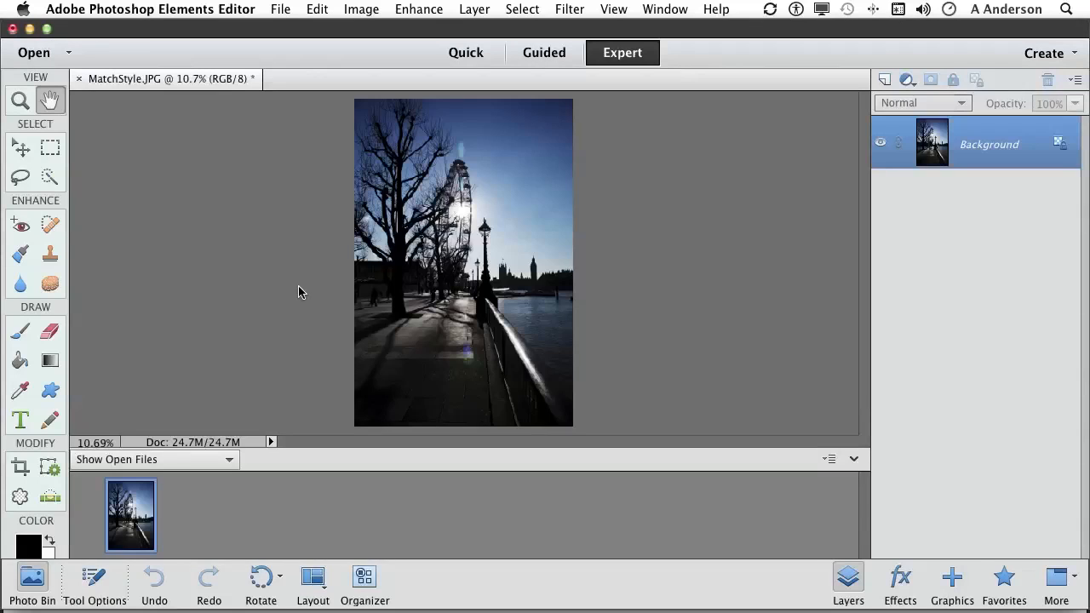
mouse_move(426, 40)
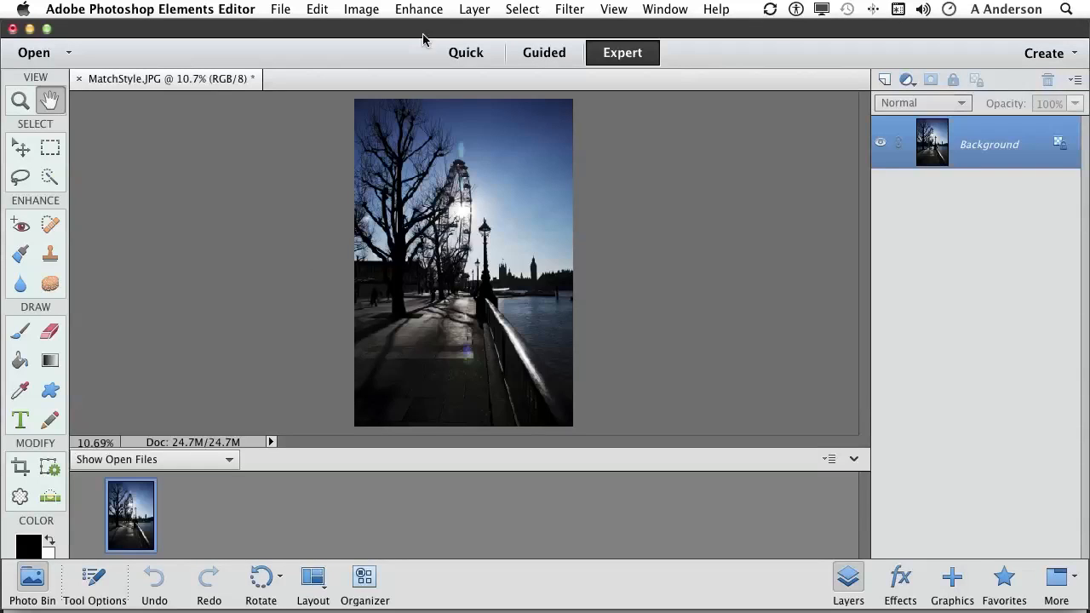
Step: Open the Enhance menu to reach Photomerge Style Match for the riverside photo
left_click(419, 10)
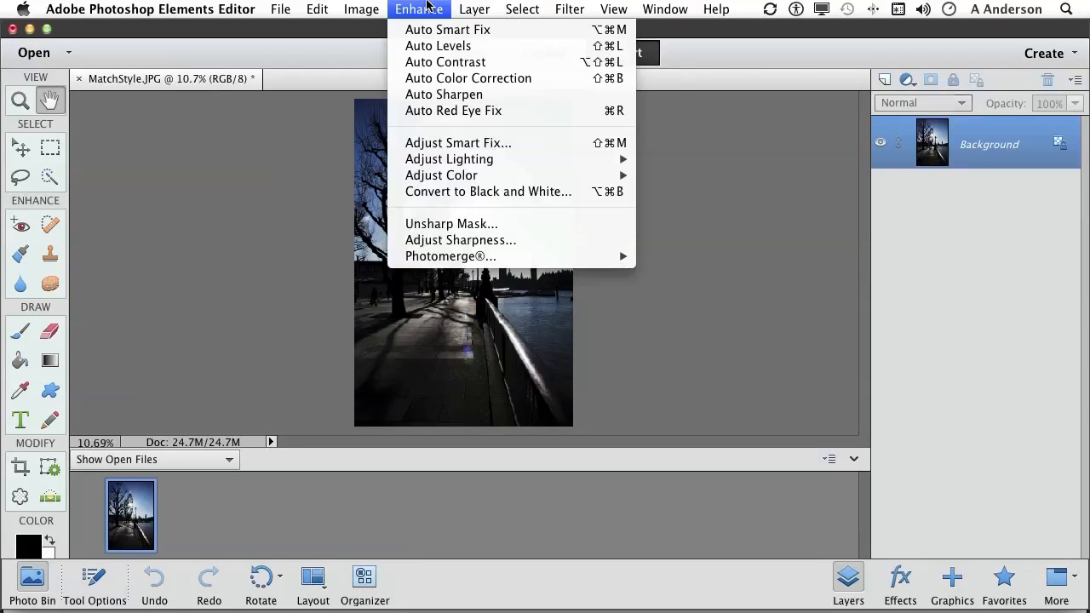
mouse_move(449, 256)
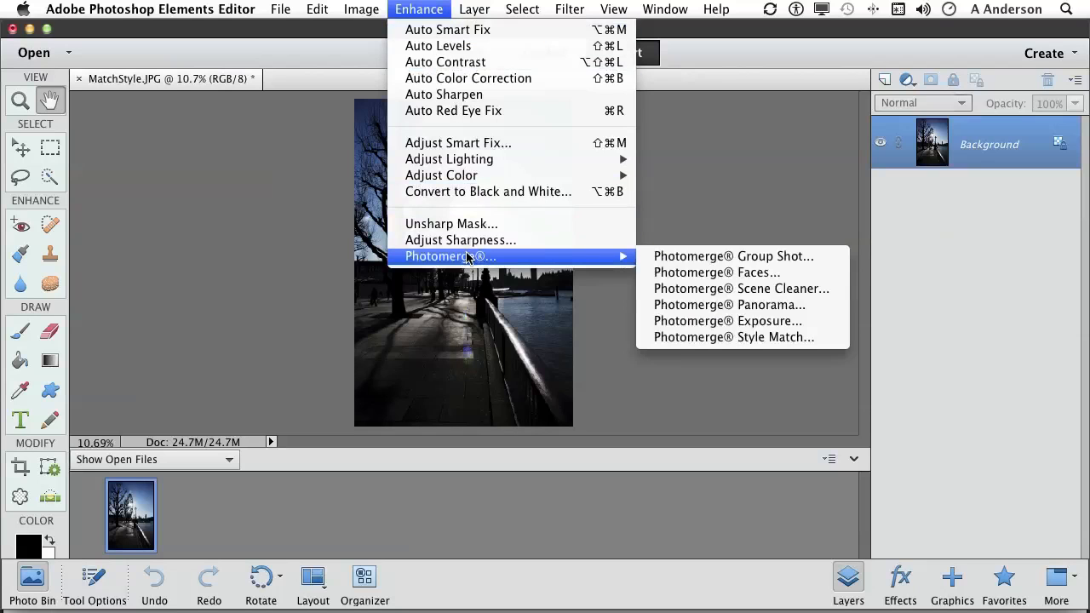
mouse_move(729, 305)
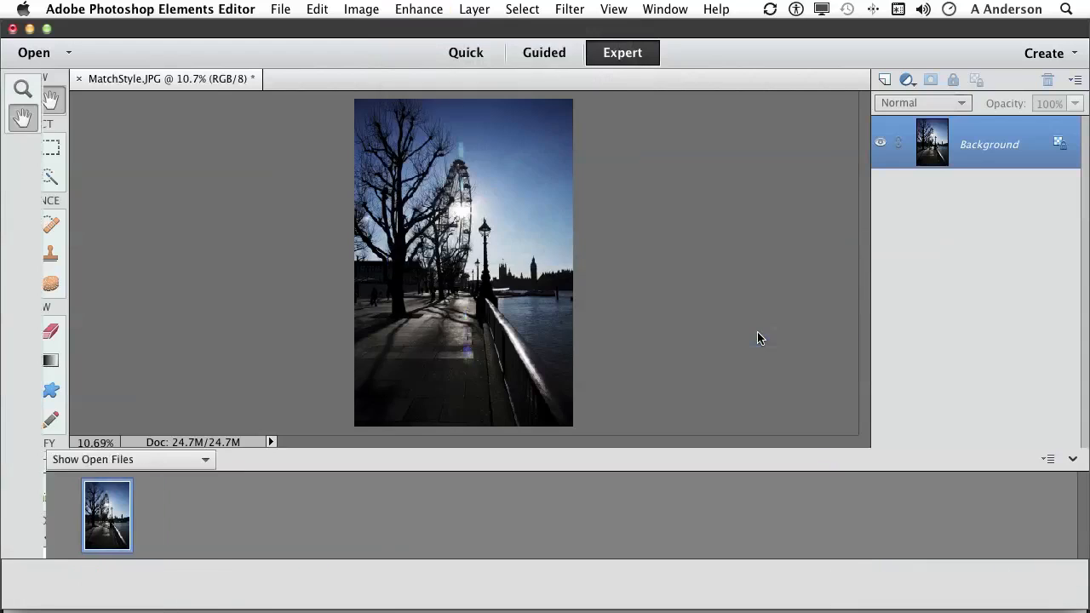
Step: Set the cathedral picture as the style image and enable Transfer Tones
left_click(543, 52)
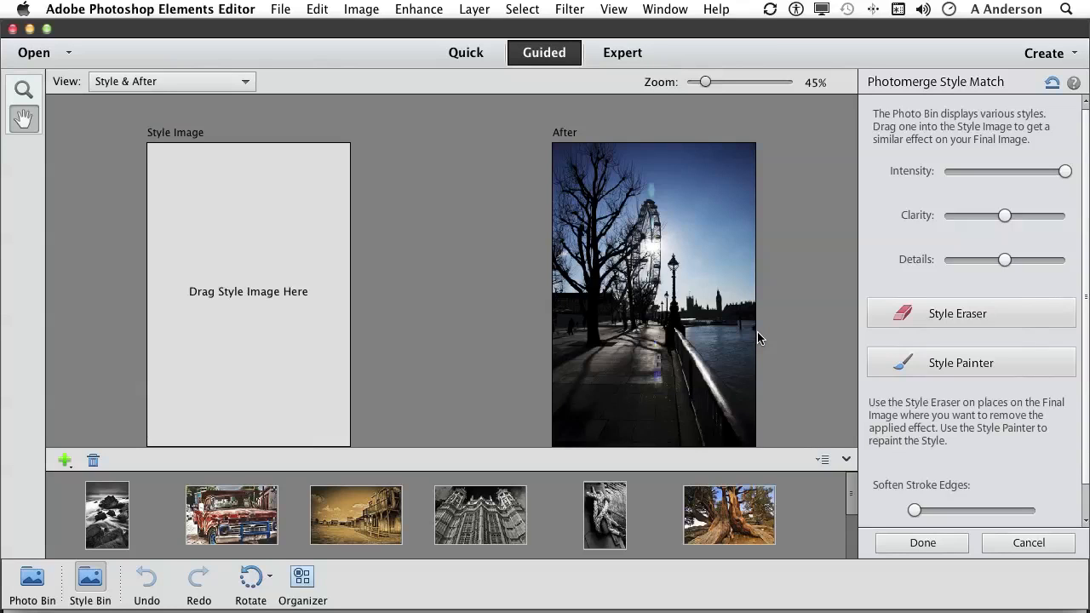
mouse_move(425, 24)
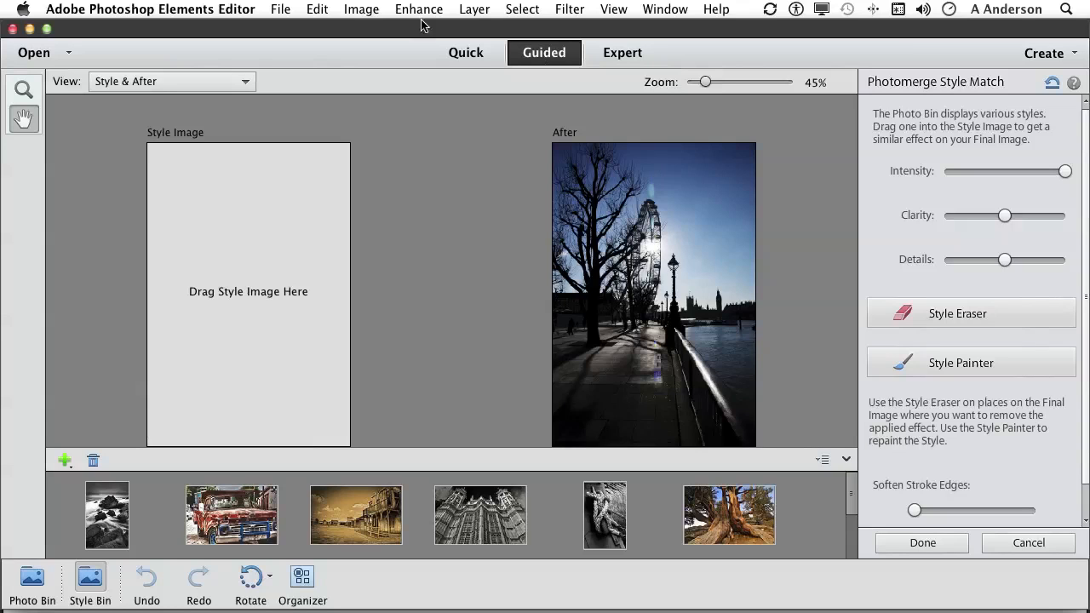
mouse_move(369, 526)
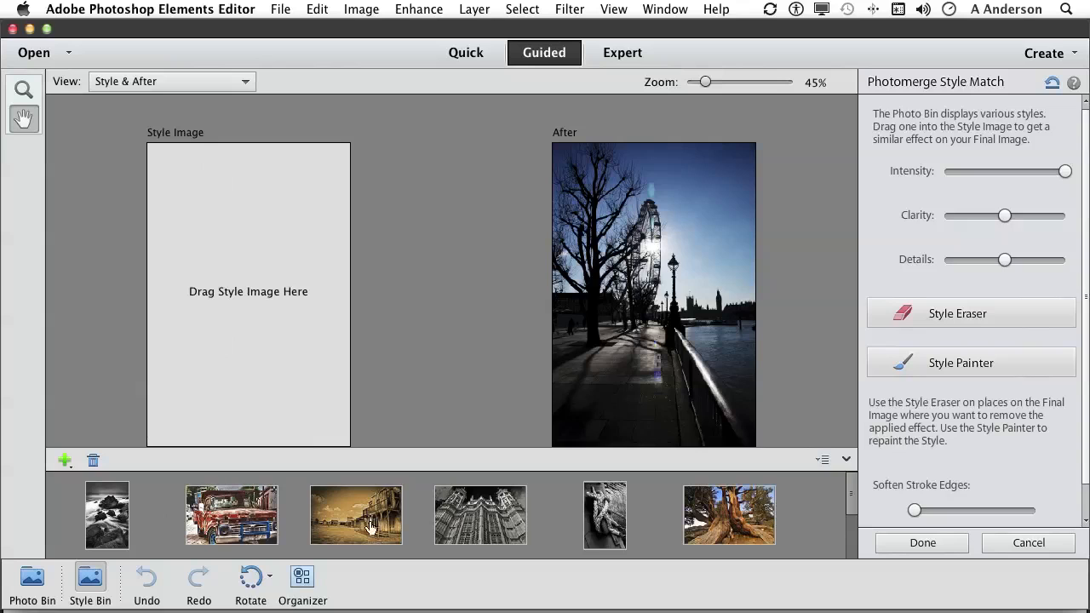
mouse_move(515, 535)
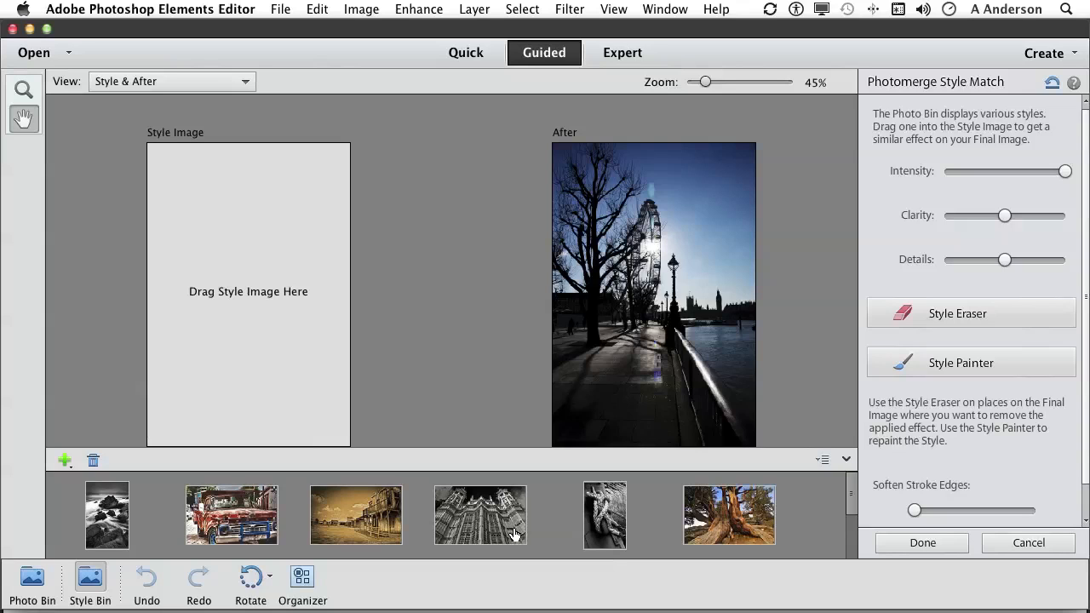
mouse_move(490, 520)
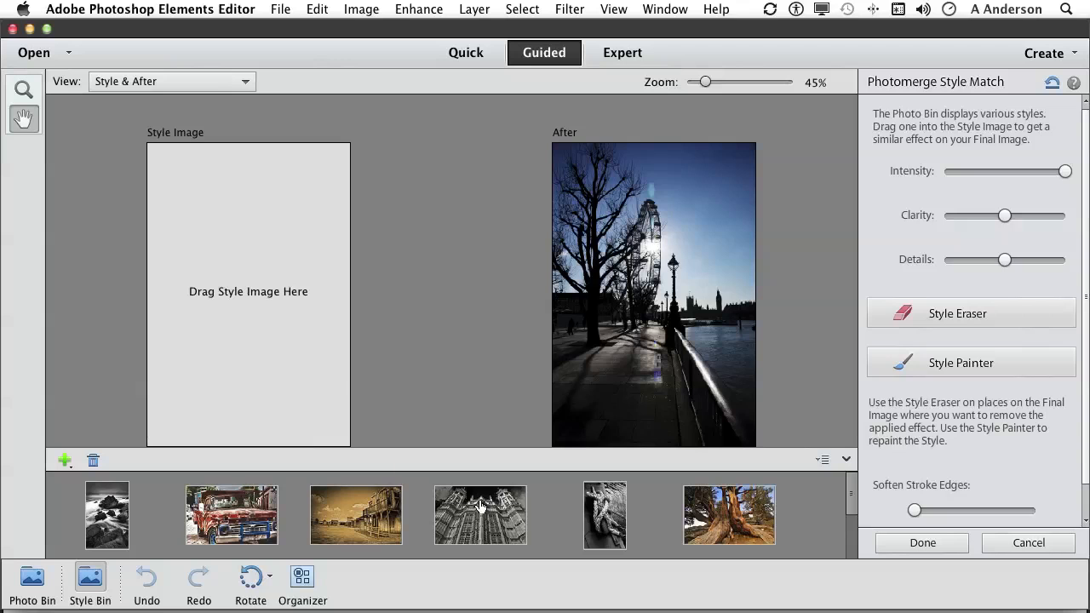
left_click_drag(480, 515, 248, 292)
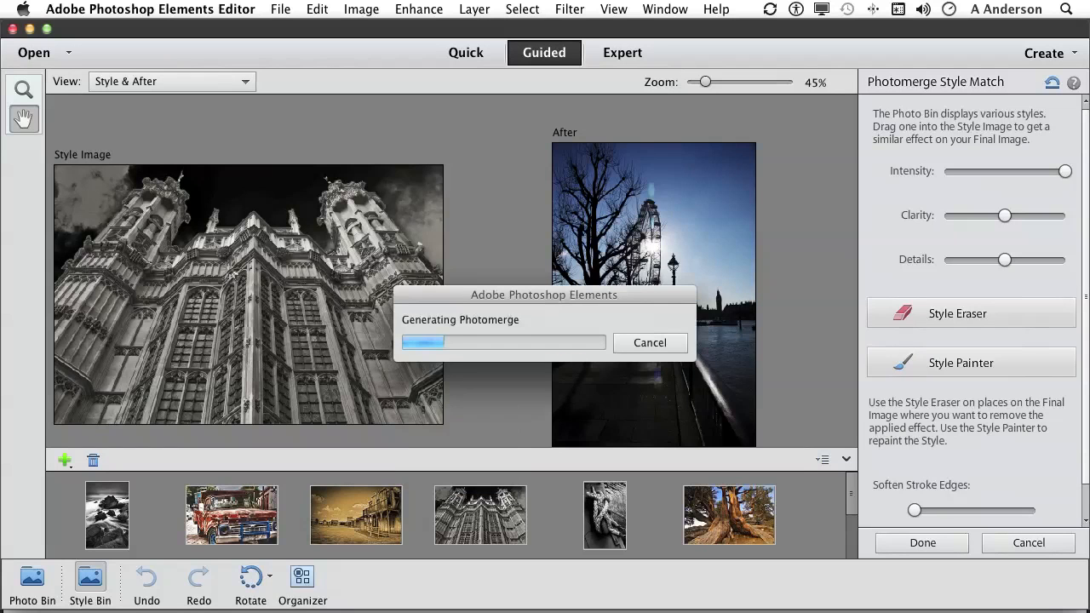
left_click(480, 515)
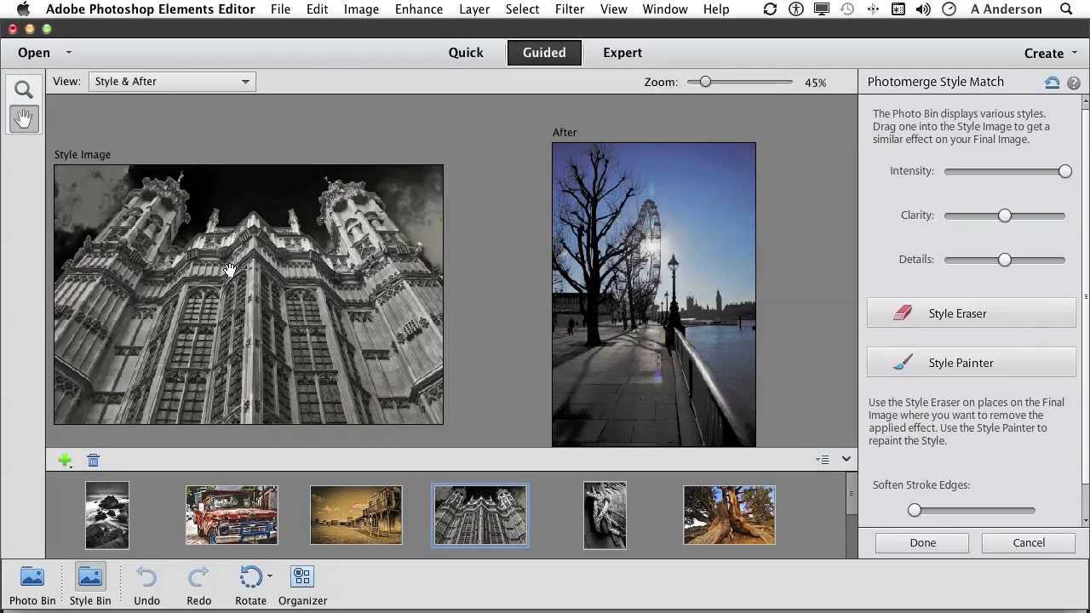
scroll("down", 3)
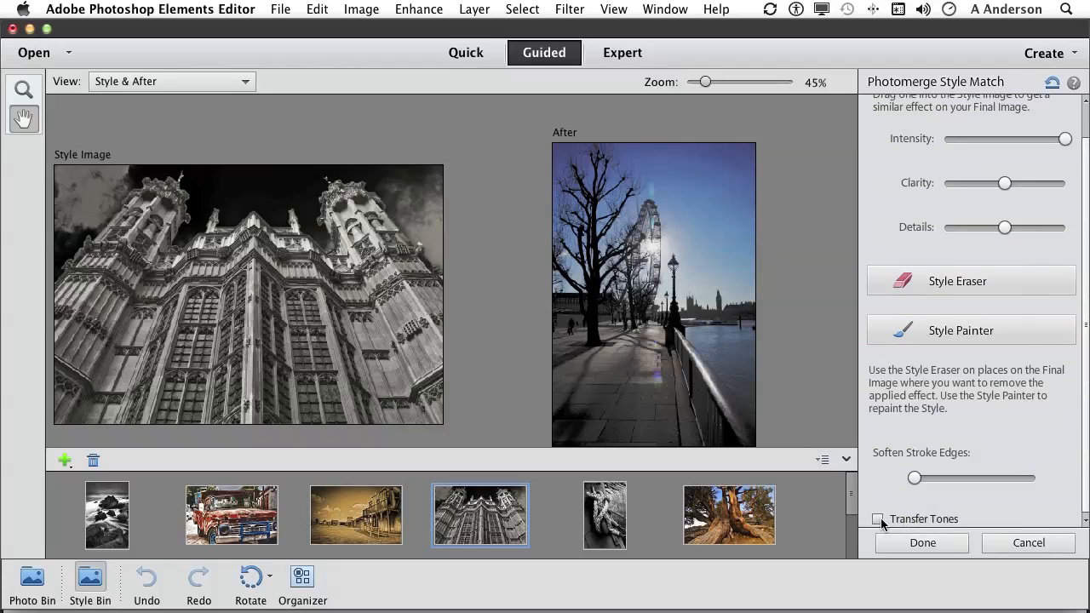
left_click(879, 518)
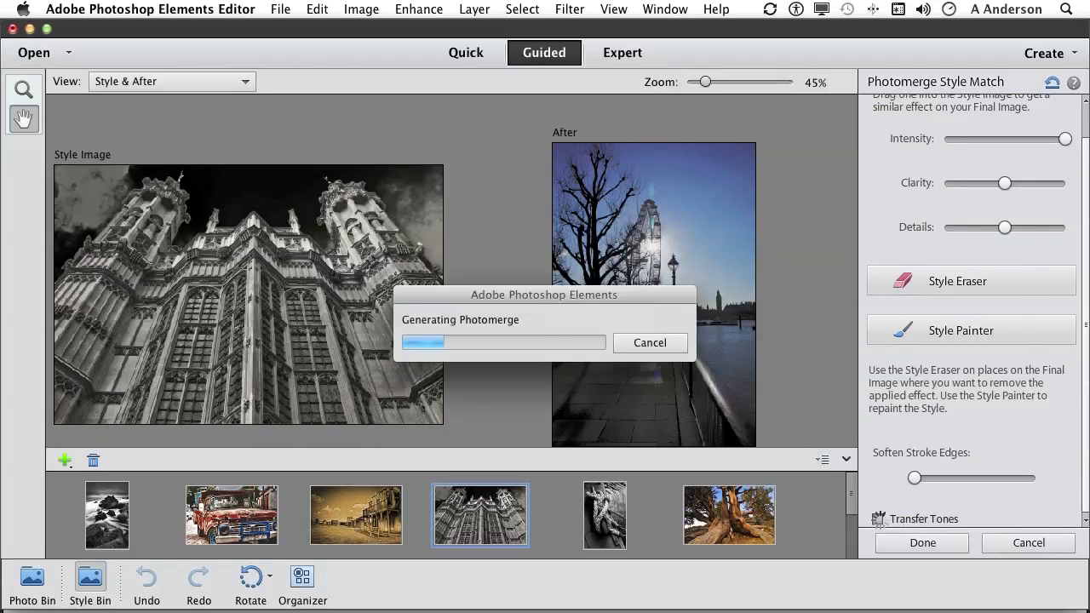
left_click(880, 518)
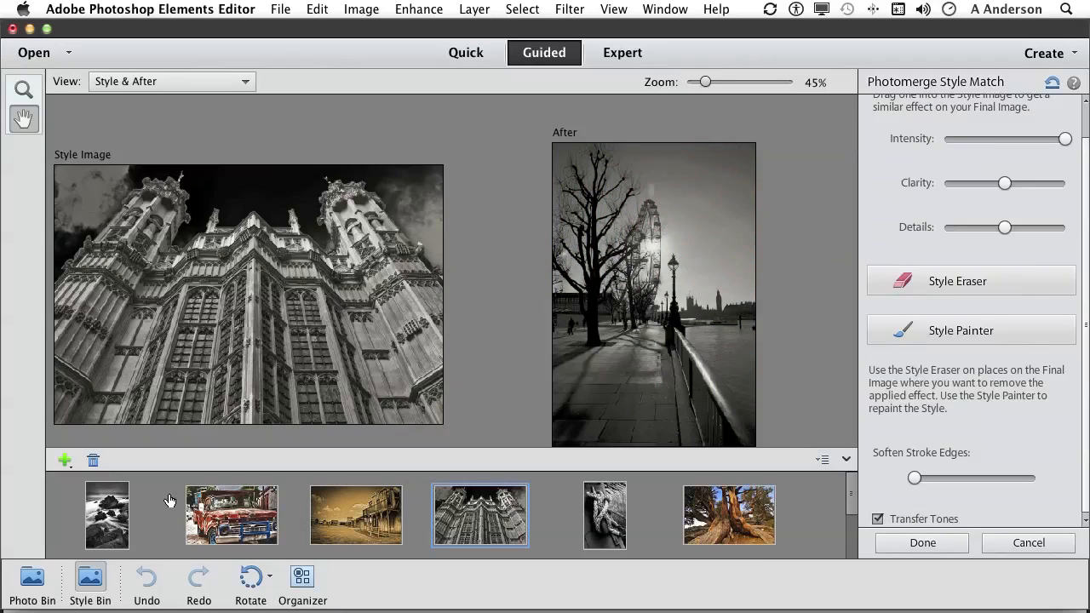
mouse_move(65, 461)
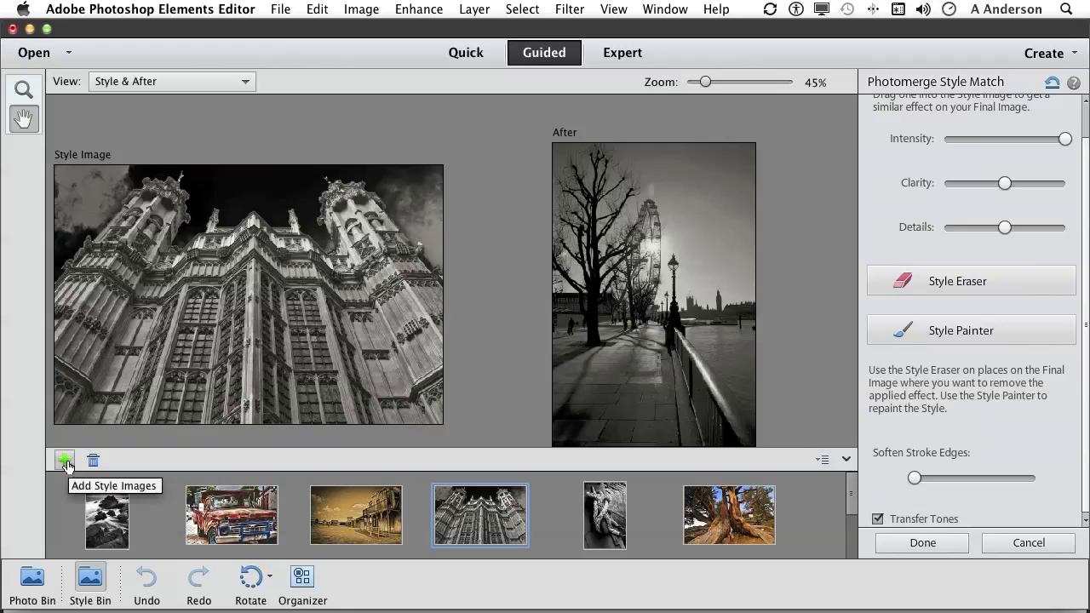
Step: Add a style image through the picker and use the sepia ghost-town picture instead
left_click(64, 460)
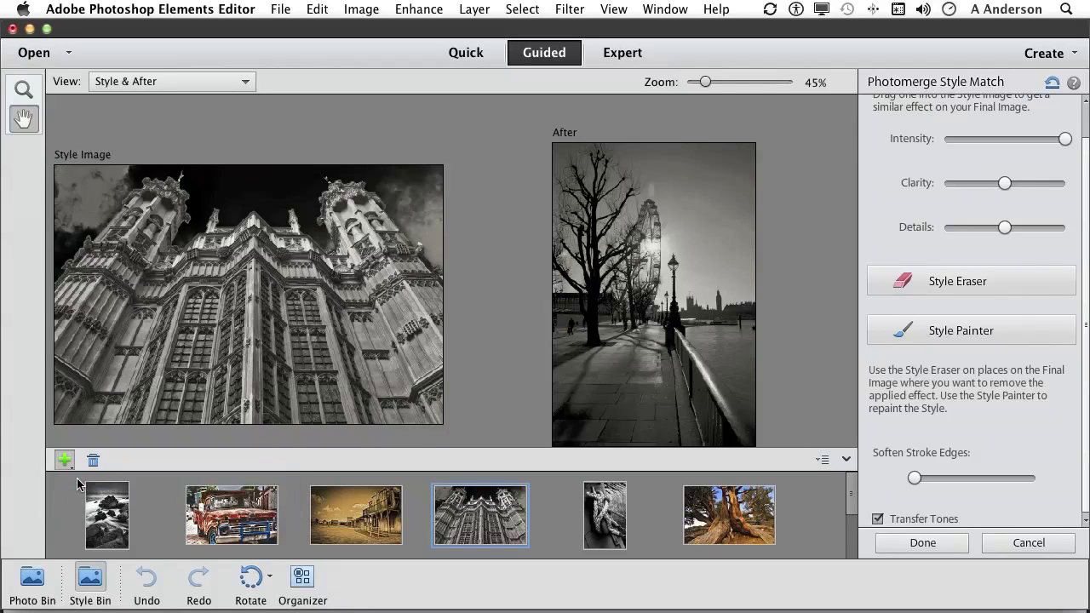
left_click(64, 460)
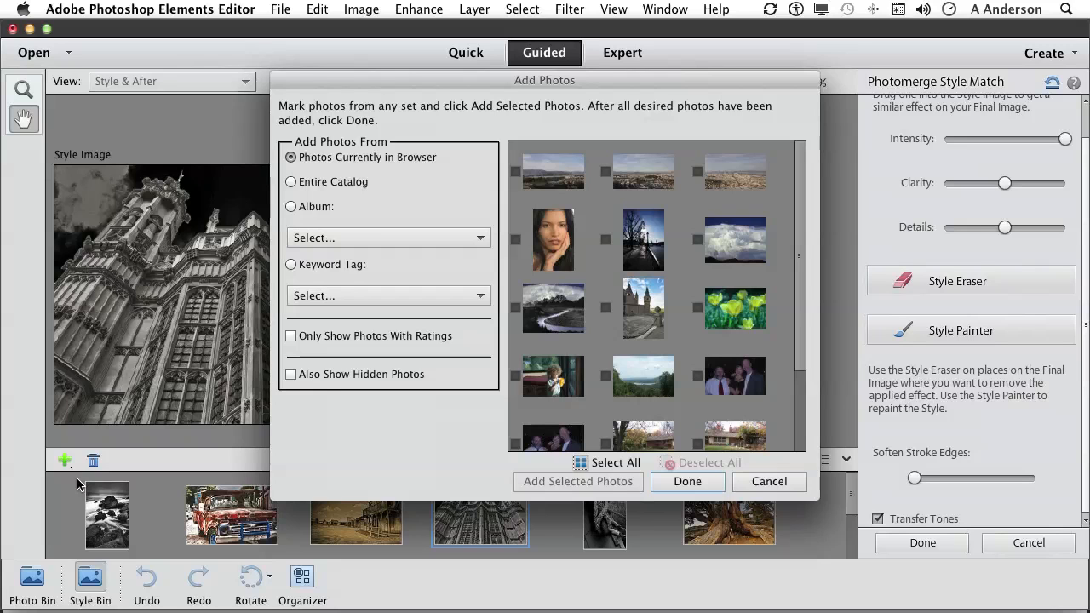
mouse_move(633, 355)
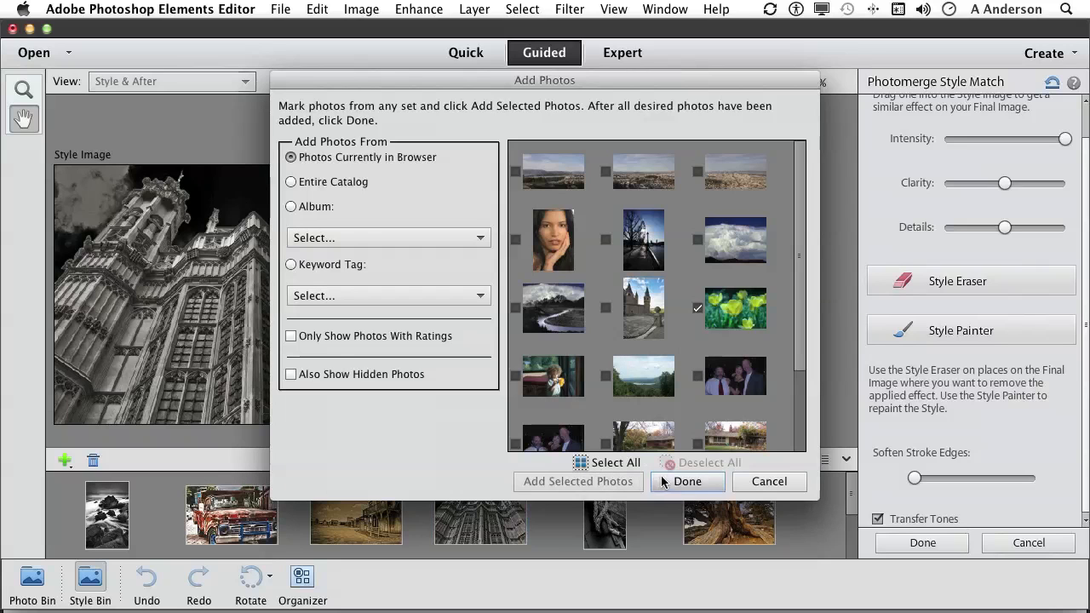
left_click(687, 481)
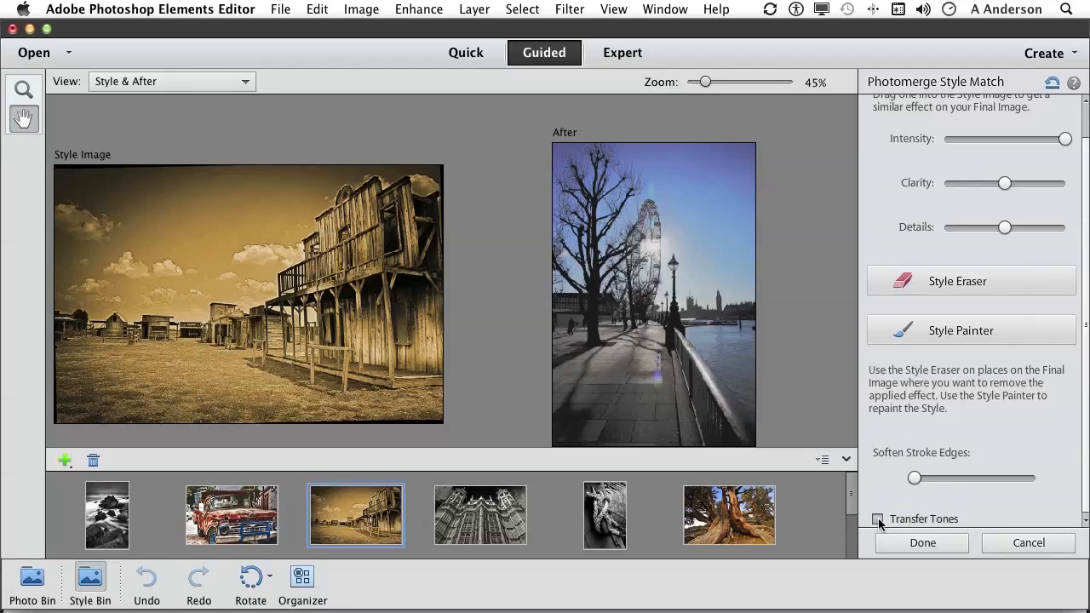
Step: Transfer the ghost-town tones and drag Intensity to maximum for a sepia riverside photo
left_click(879, 519)
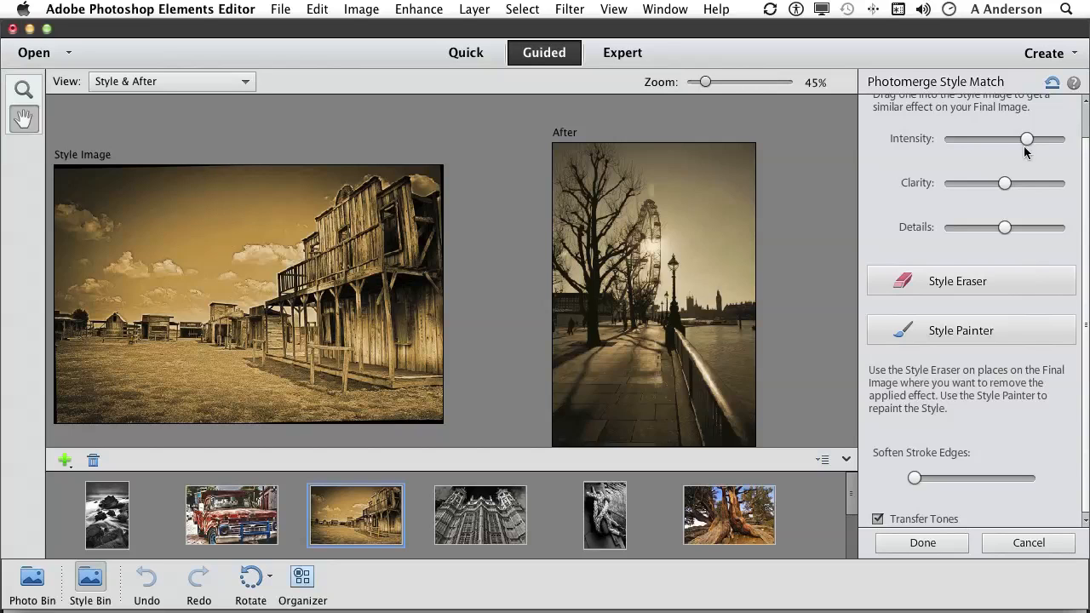
mouse_move(994, 198)
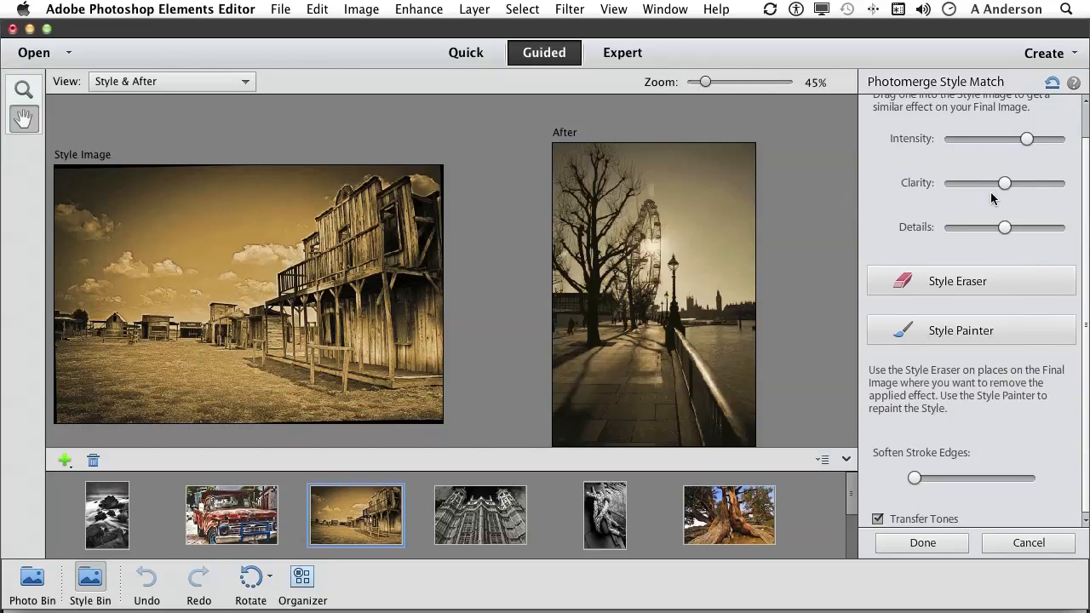
left_click_drag(1028, 139, 1077, 138)
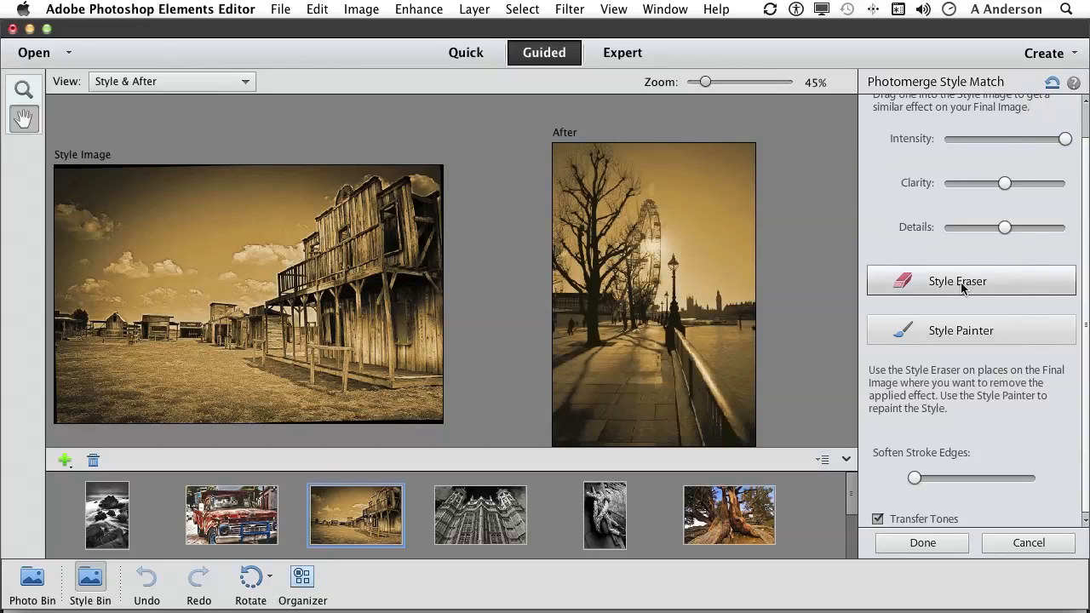
left_click(970, 280)
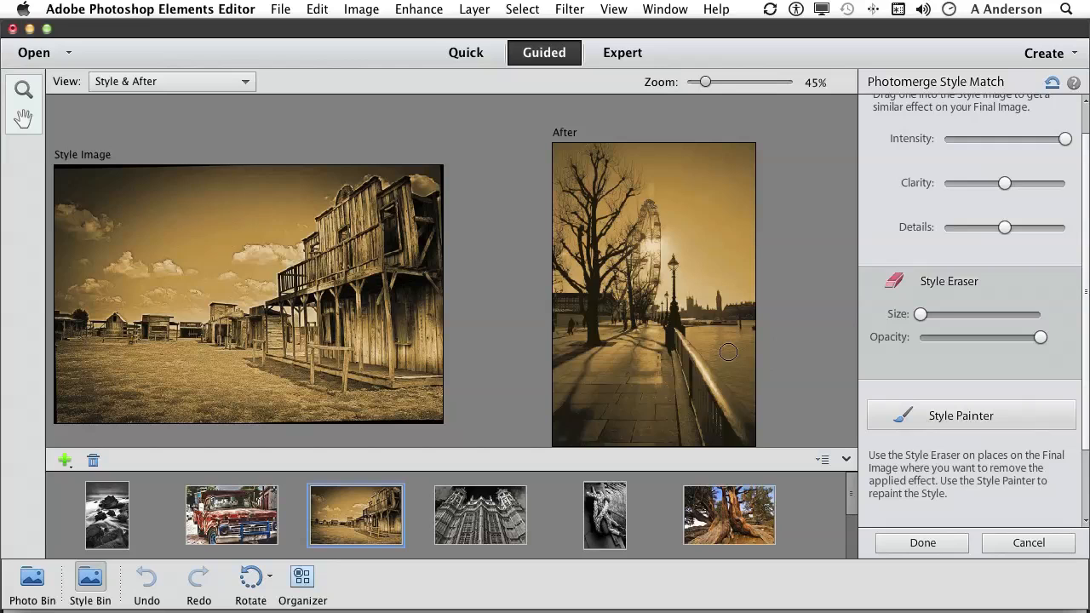
Step: Erase the sepia style from the river to restore its blue, softening stroke edges slightly
left_click_drag(729, 352, 699, 336)
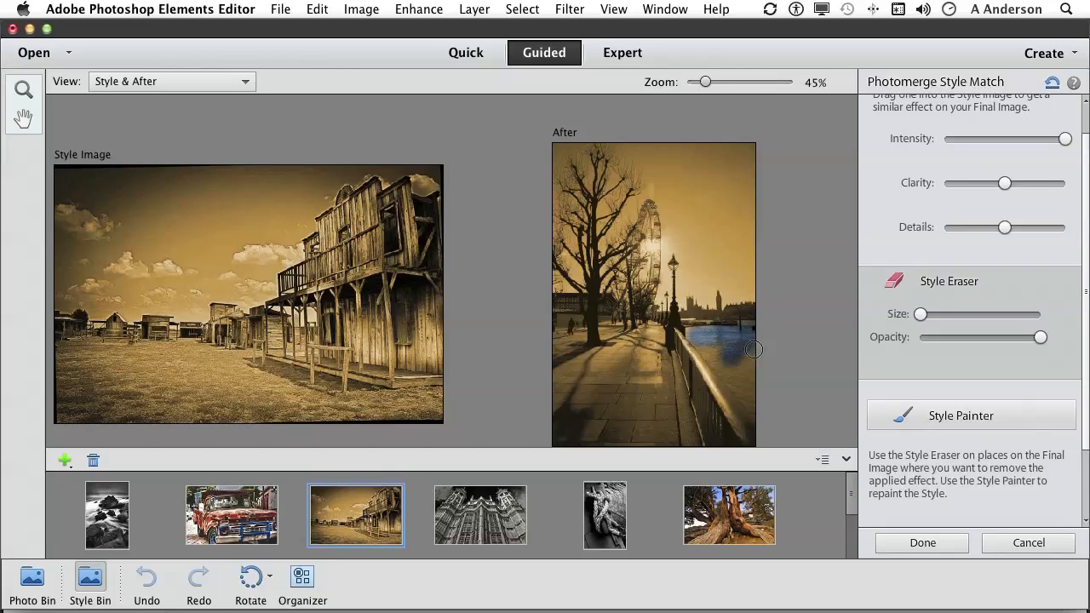
left_click_drag(754, 350, 701, 347)
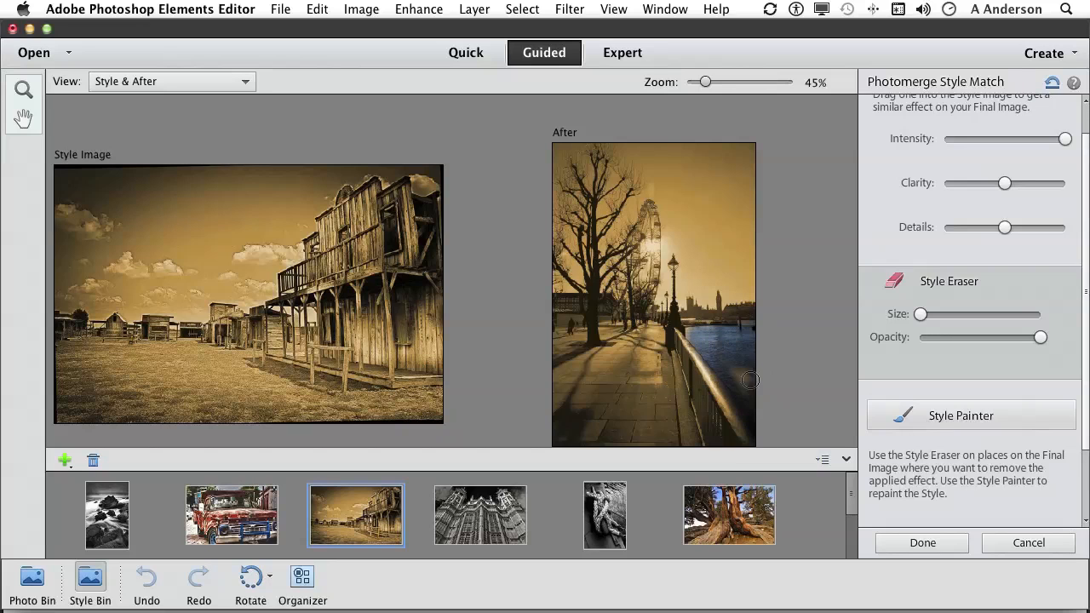
mouse_move(715, 356)
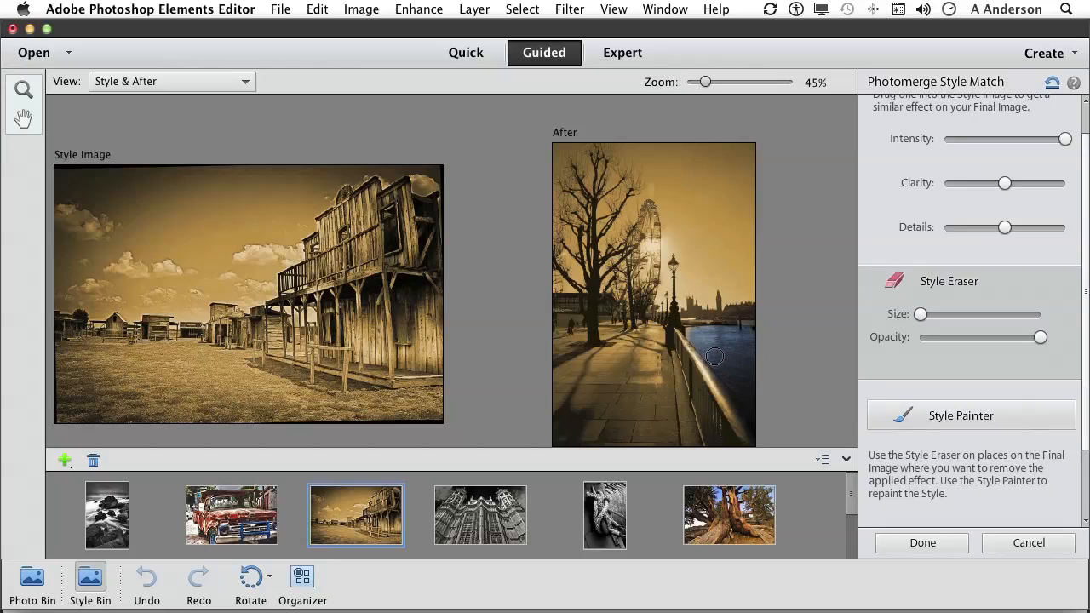
mouse_move(758, 383)
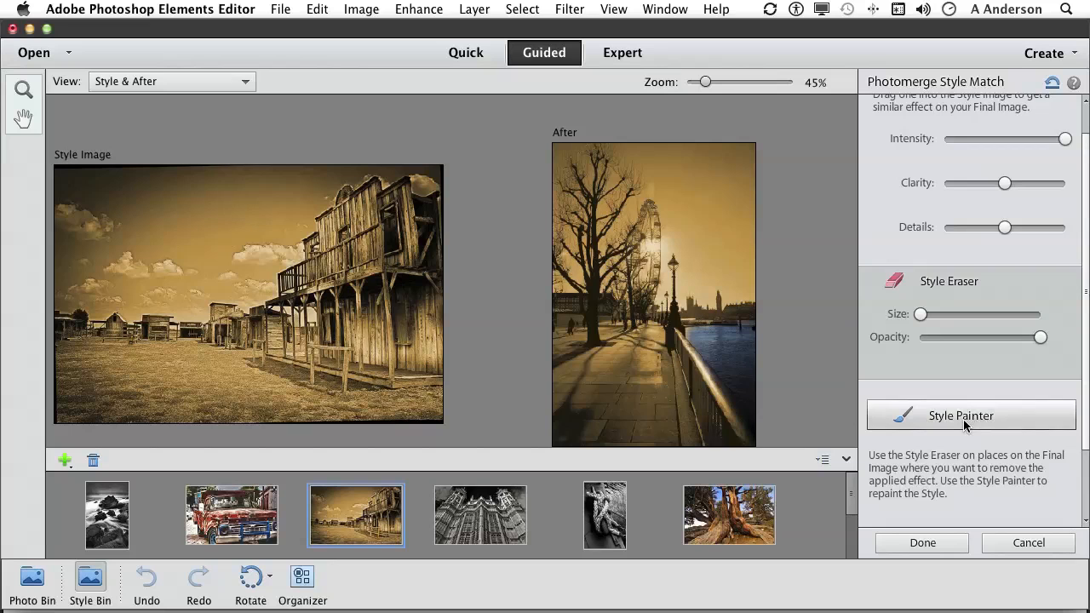
left_click(961, 415)
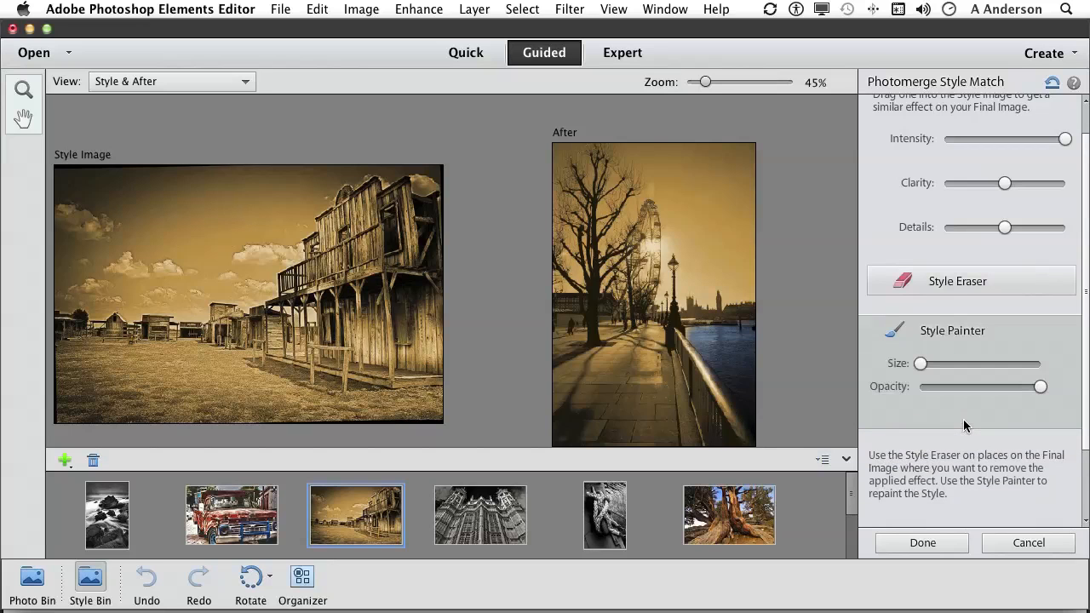
scroll("down", 3)
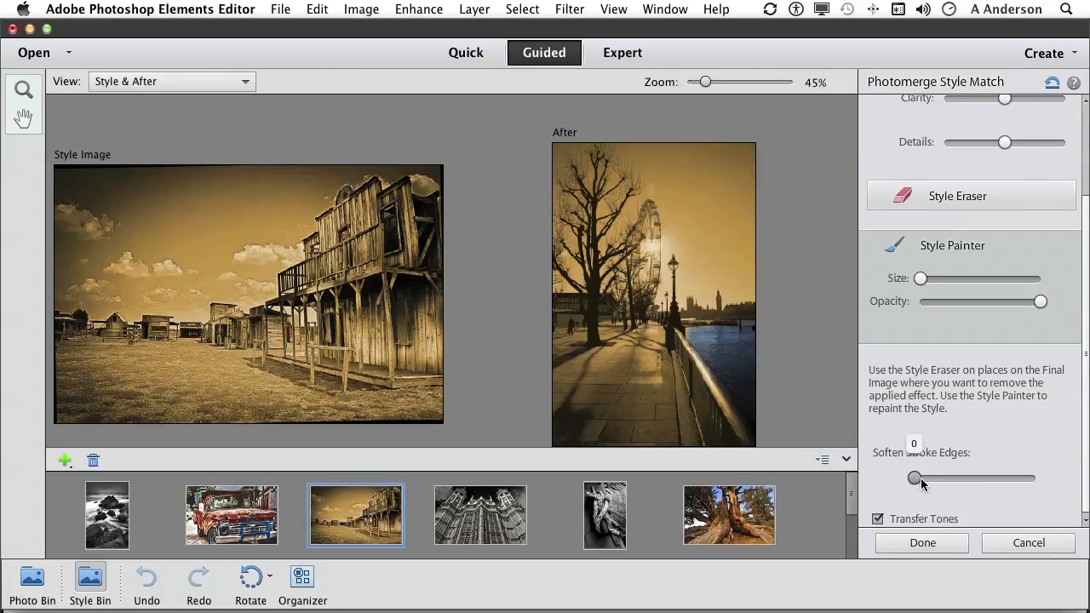
left_click_drag(916, 478, 940, 478)
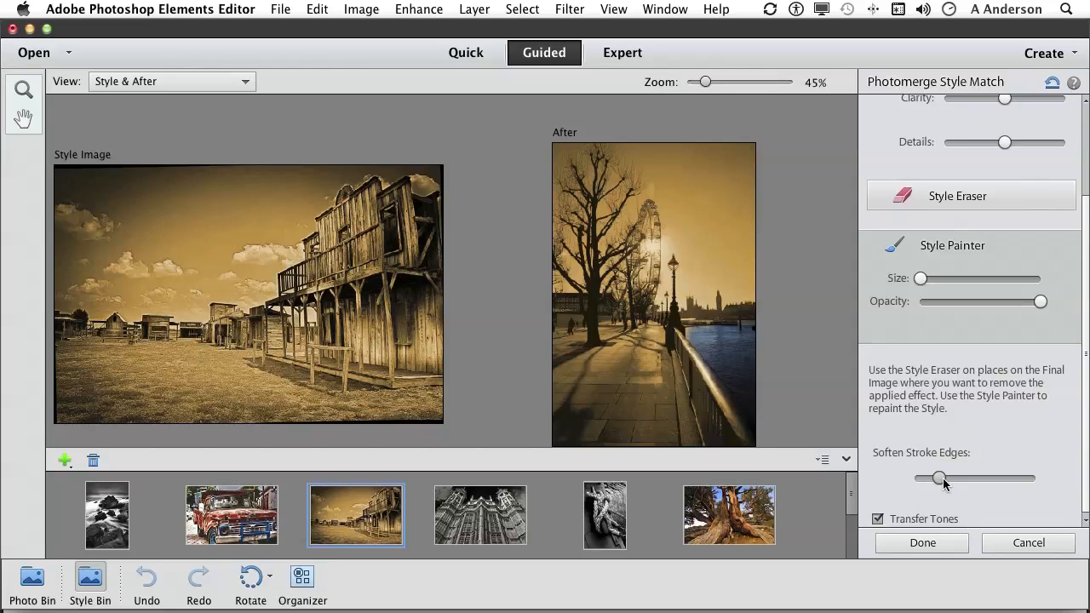
mouse_move(946, 490)
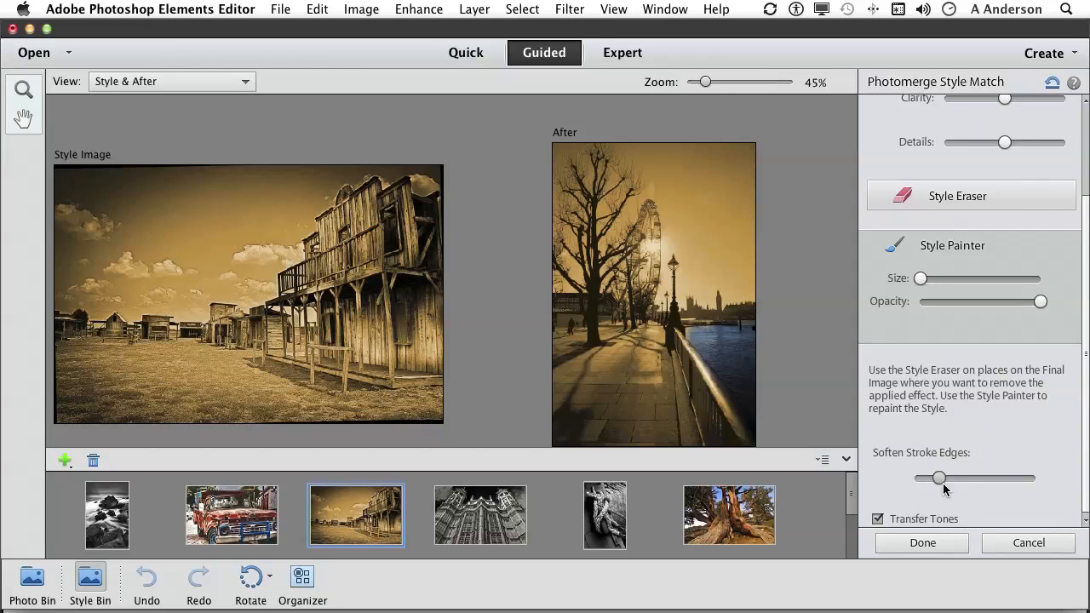
Step: Click Done to apply Style Match, creating a Style Layer above Background
left_click(922, 542)
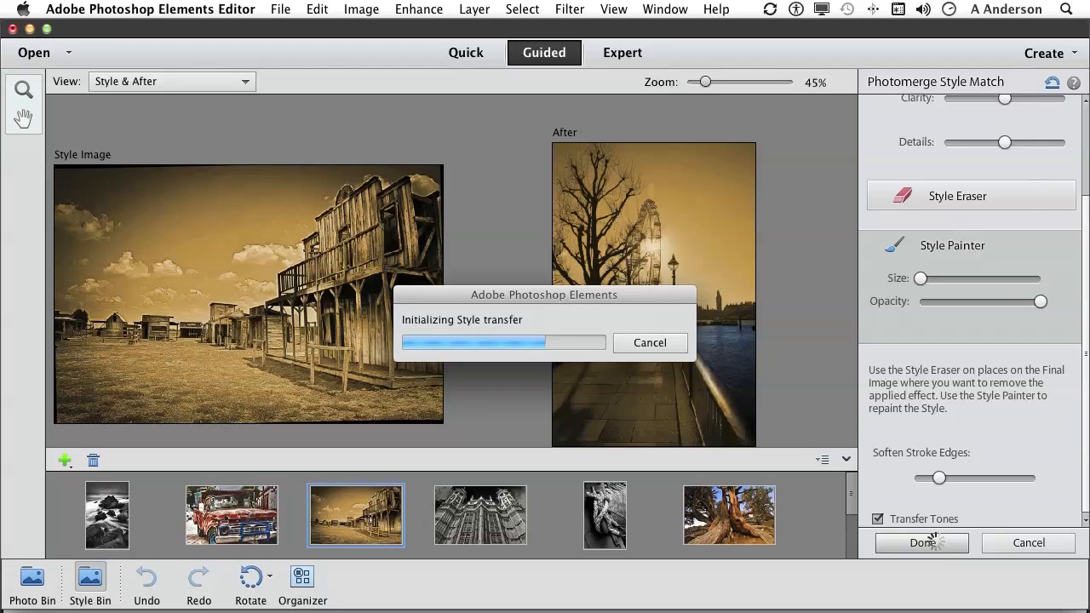
left_click(921, 543)
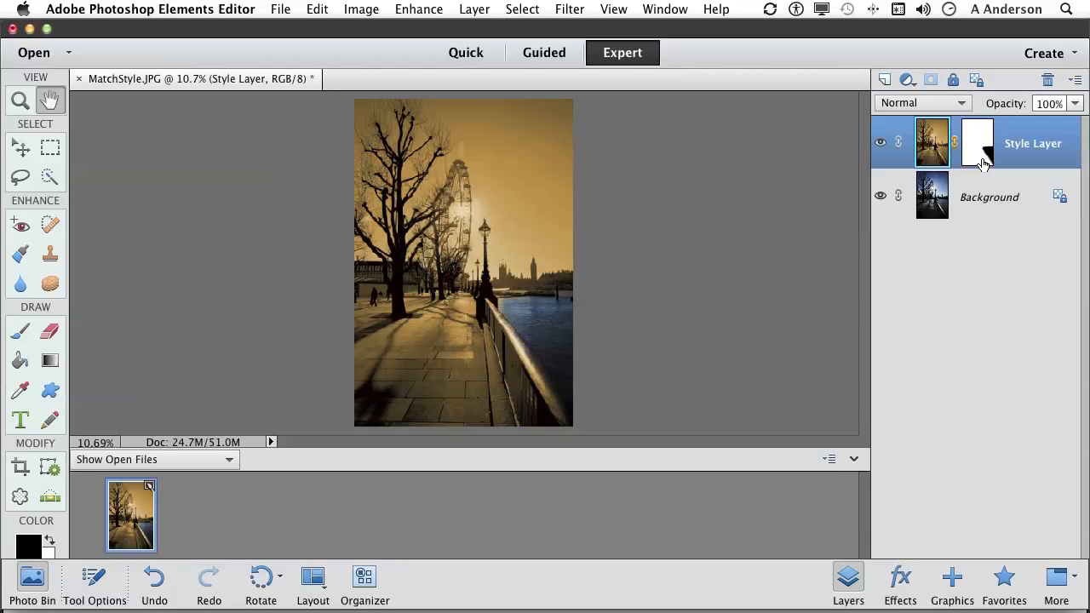
Step: Try Difference blending, revert to Normal, and lower the Style Layer opacity to 64%
left_click(922, 102)
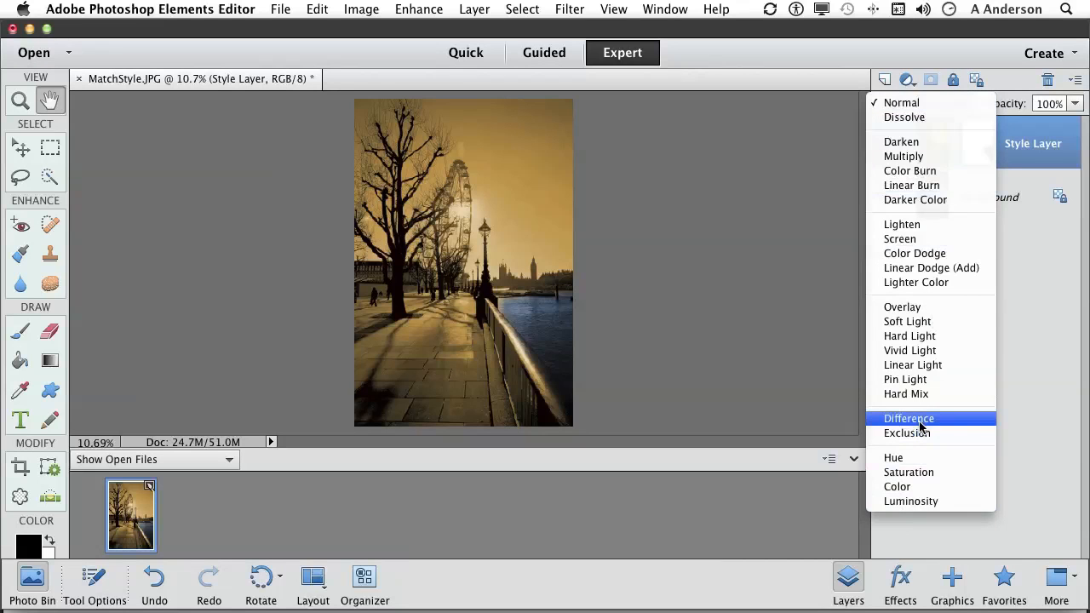
left_click(909, 418)
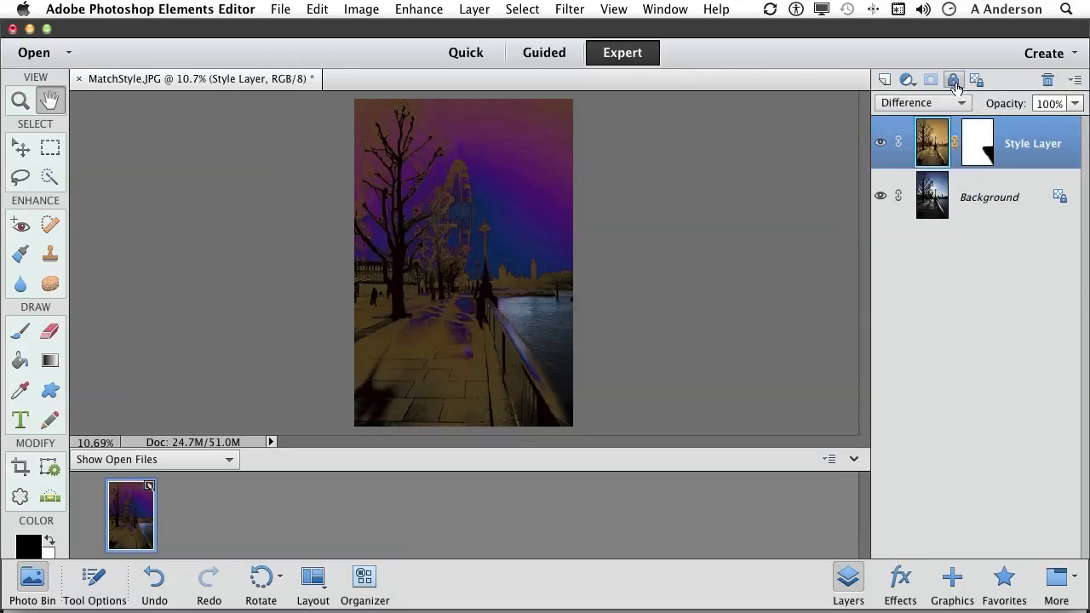
left_click(922, 102)
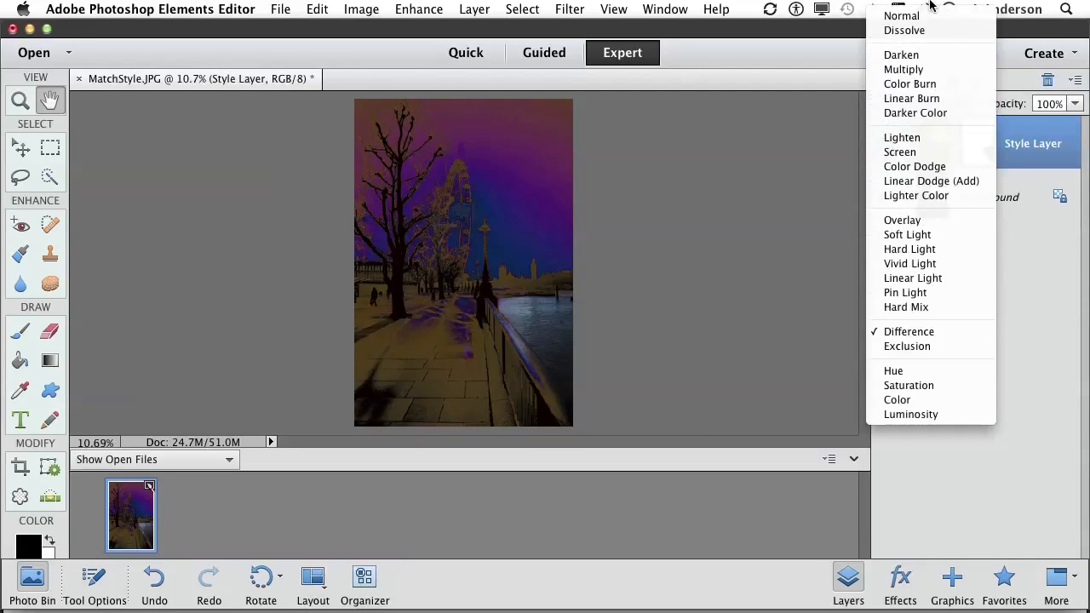
left_click(901, 16)
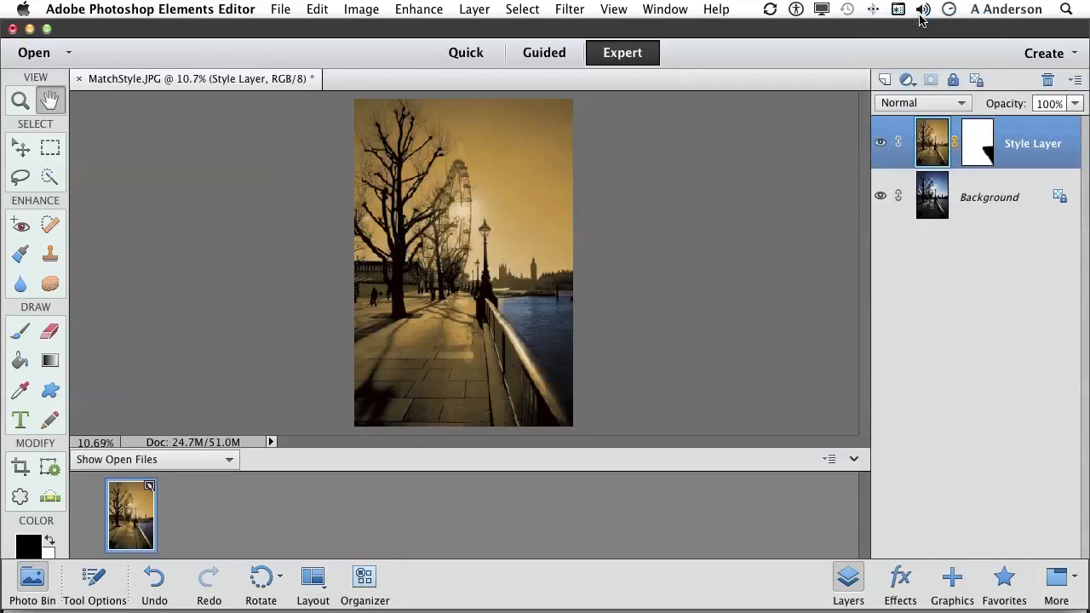
left_click(1076, 103)
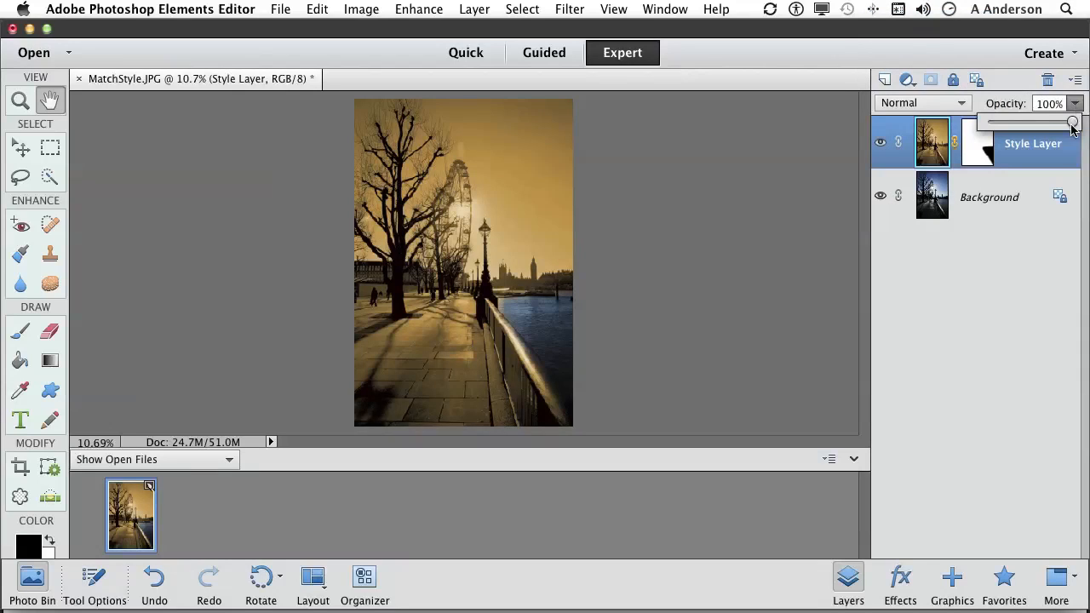
left_click_drag(1072, 125, 1043, 126)
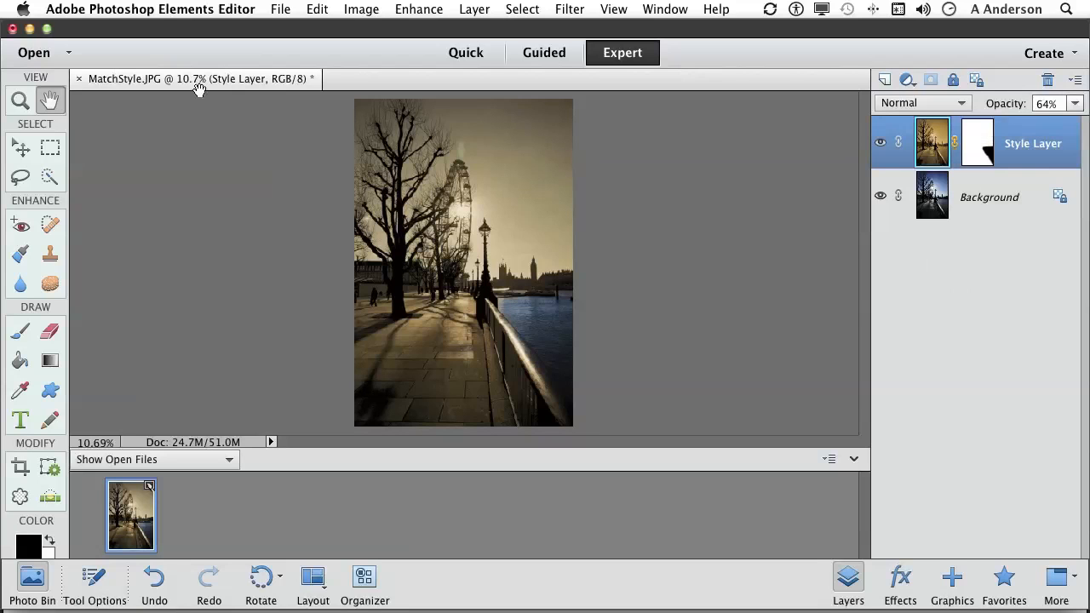
Step: Close the document, confirm saving, and save as layered Photoshop file MatchStyle_edited-1.psd
left_click(78, 78)
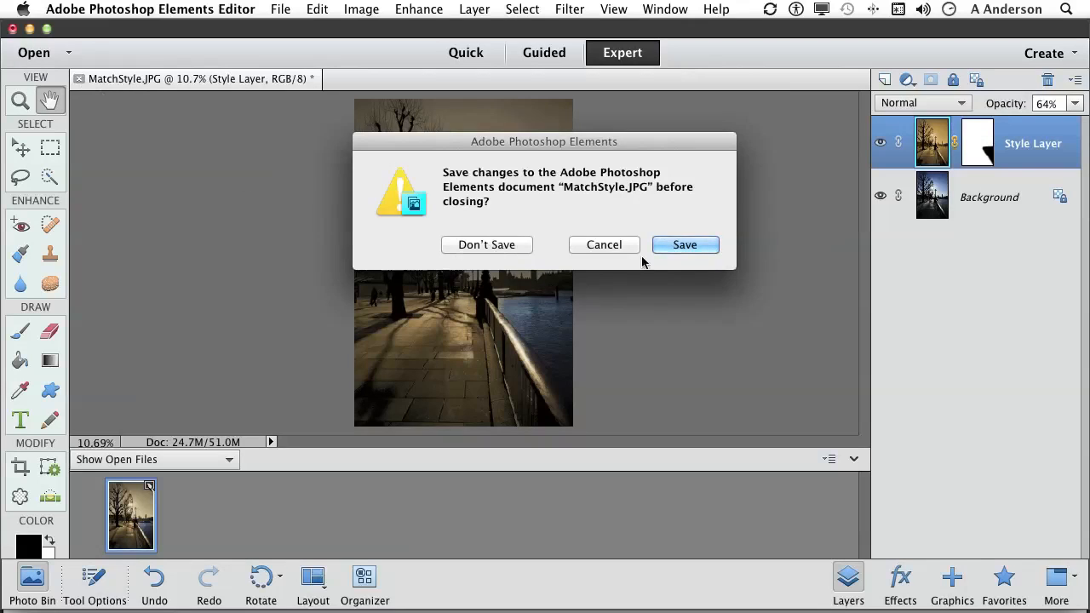
left_click(685, 244)
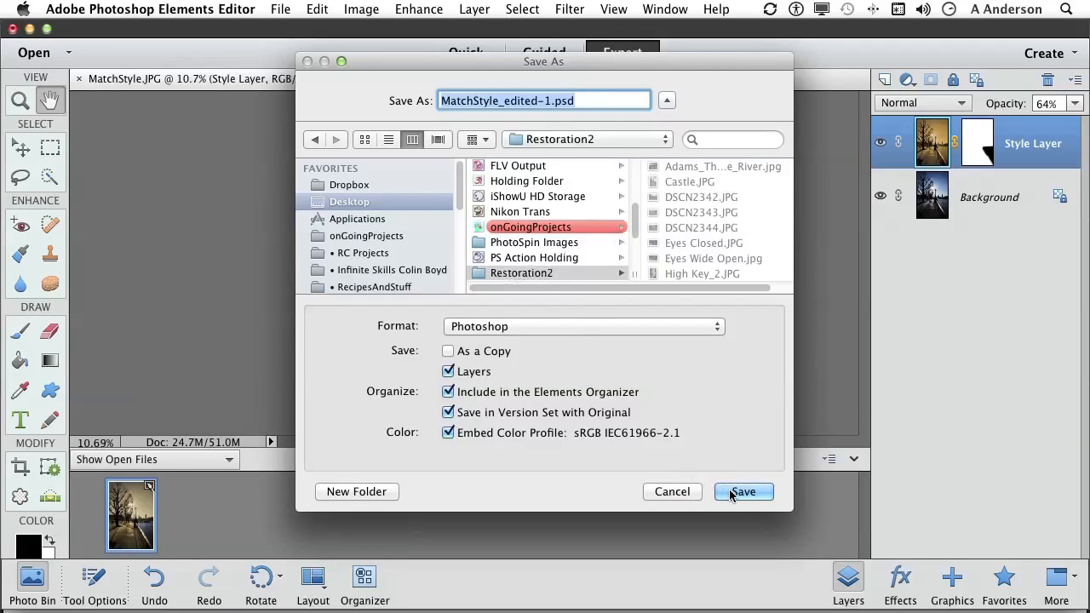
left_click(743, 492)
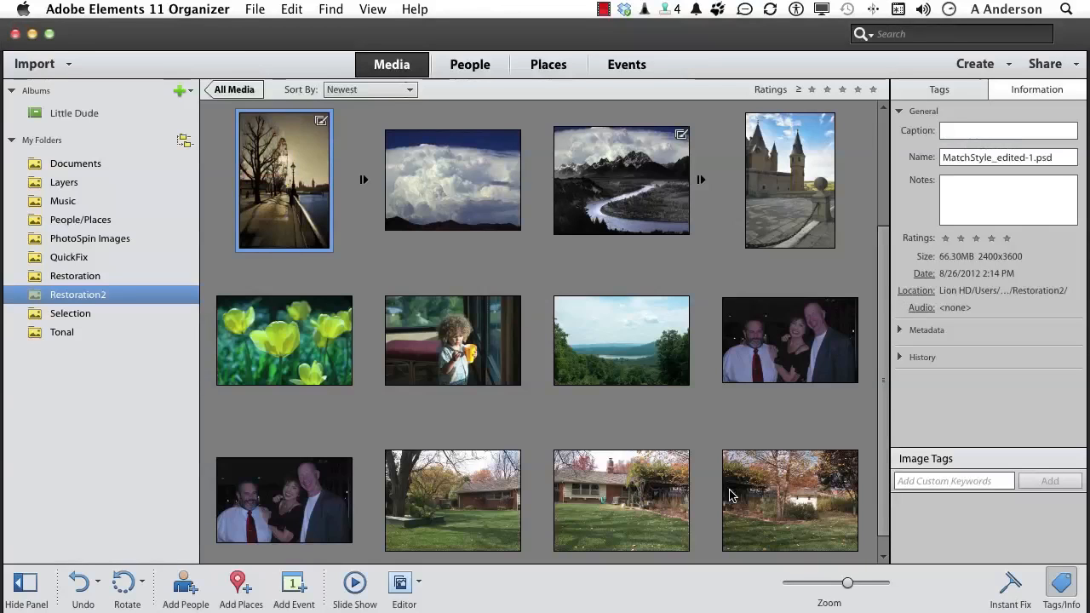